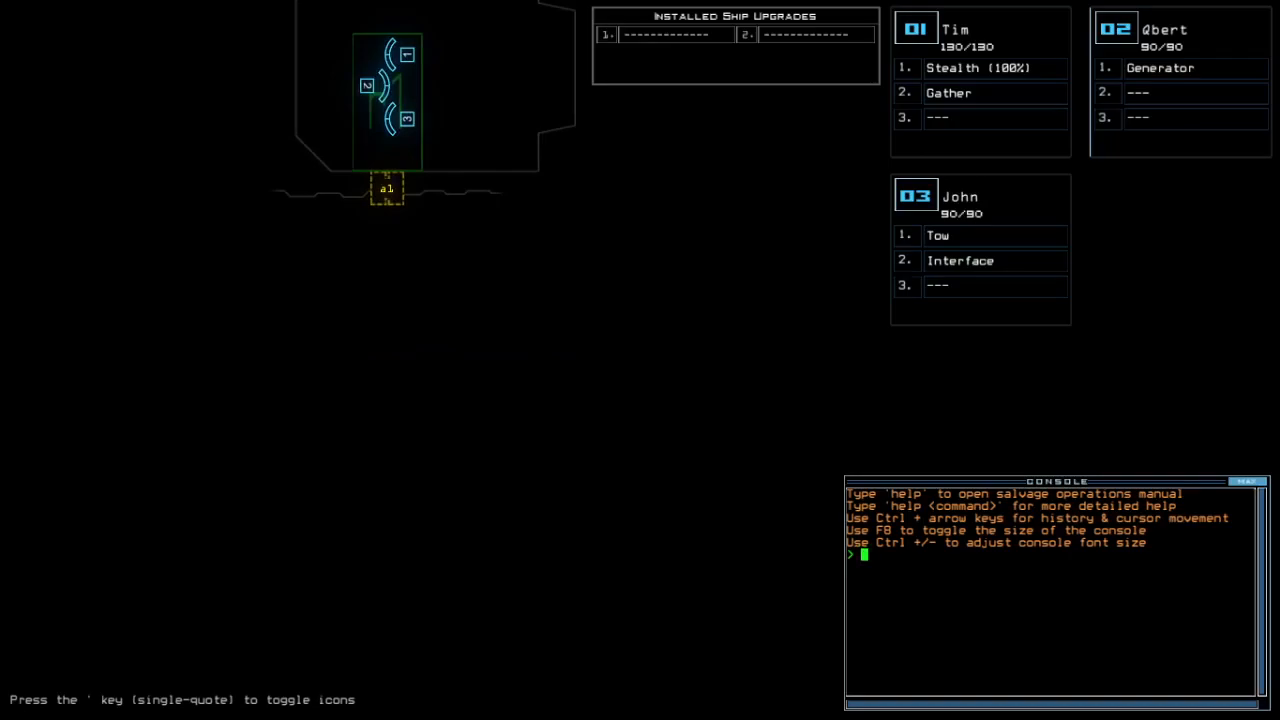
Run the 'alias' console command, then enter 'status'
text(alias)
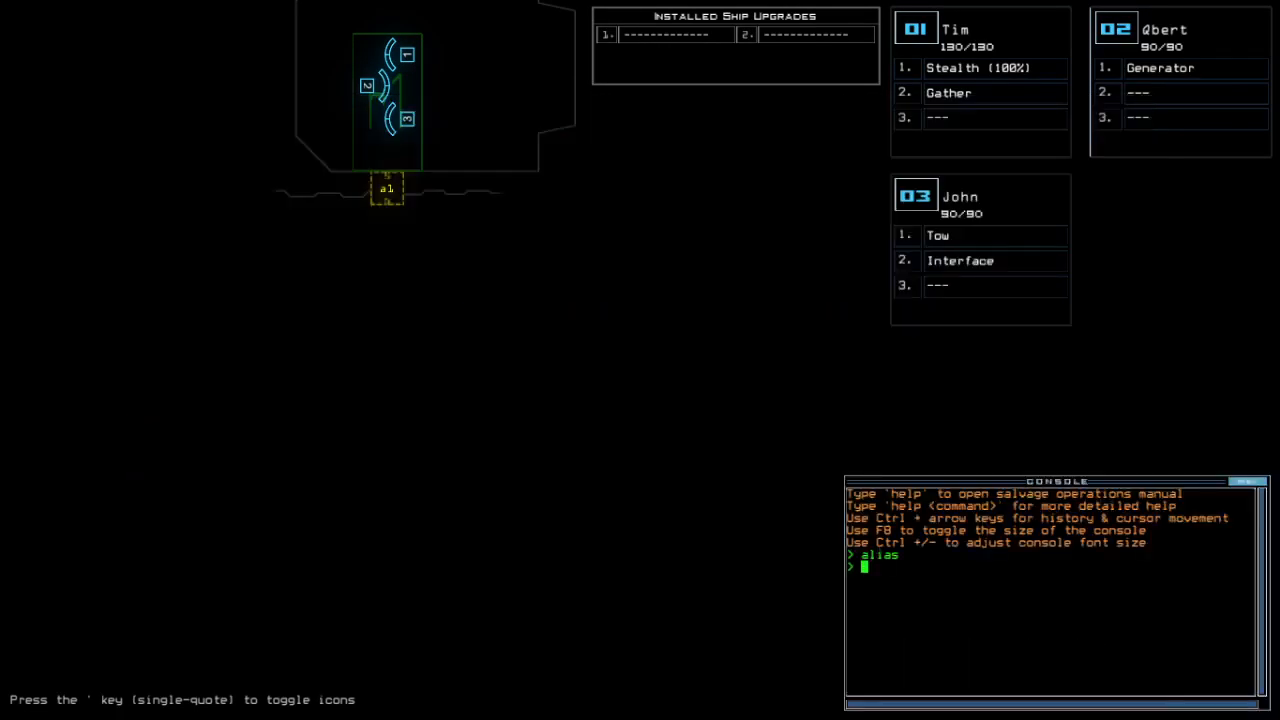
text(status)
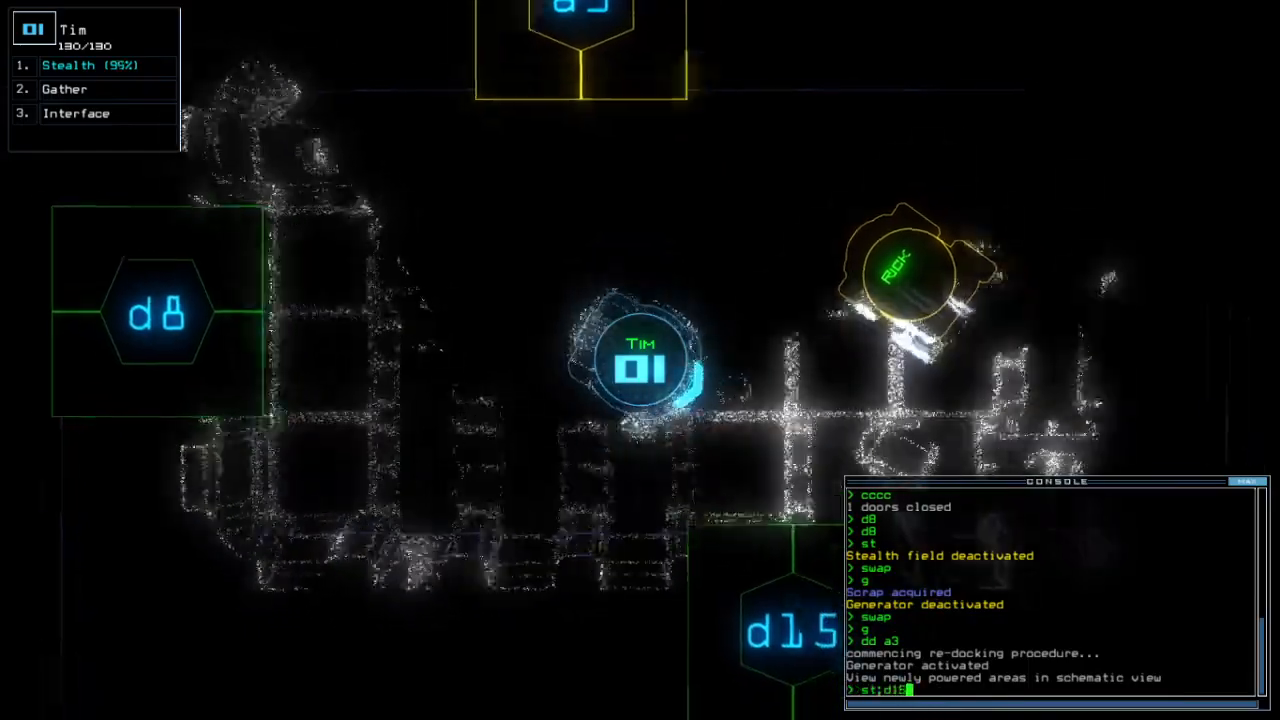
Submit the stealth-and-open-d15 command, then the command sending drone 2 to r6's generator
key(Enter)
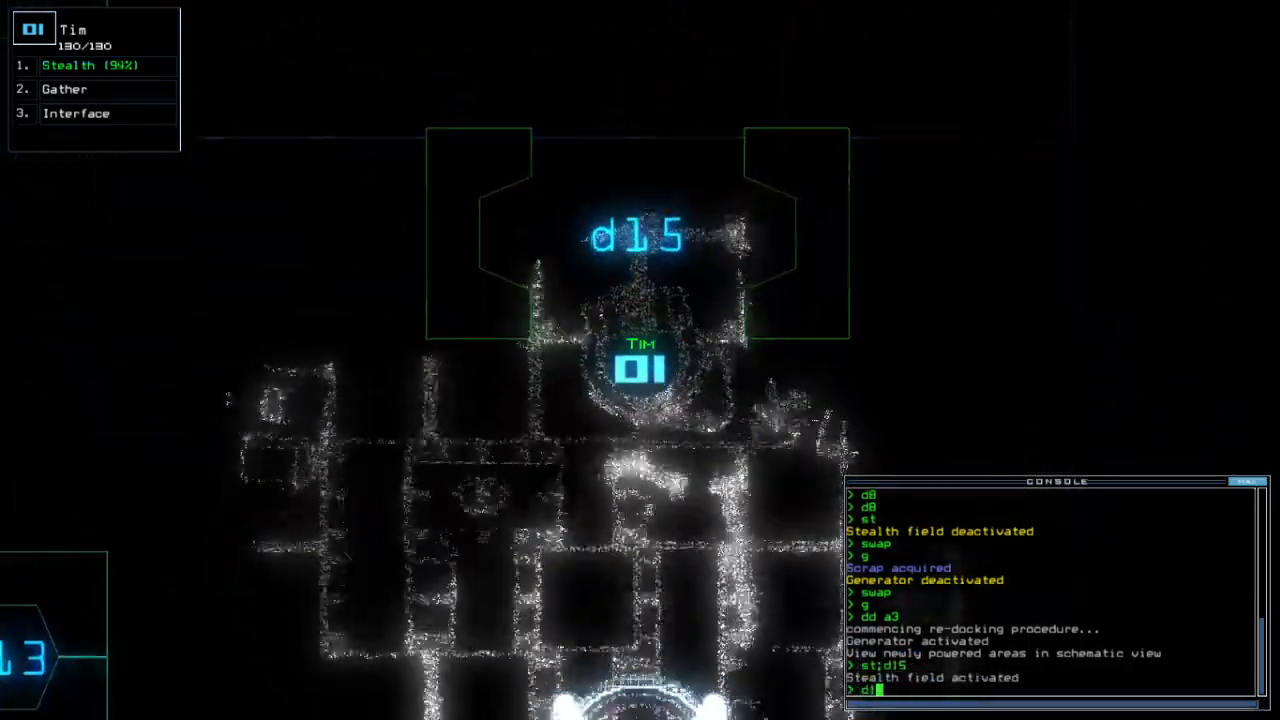
key(Enter)
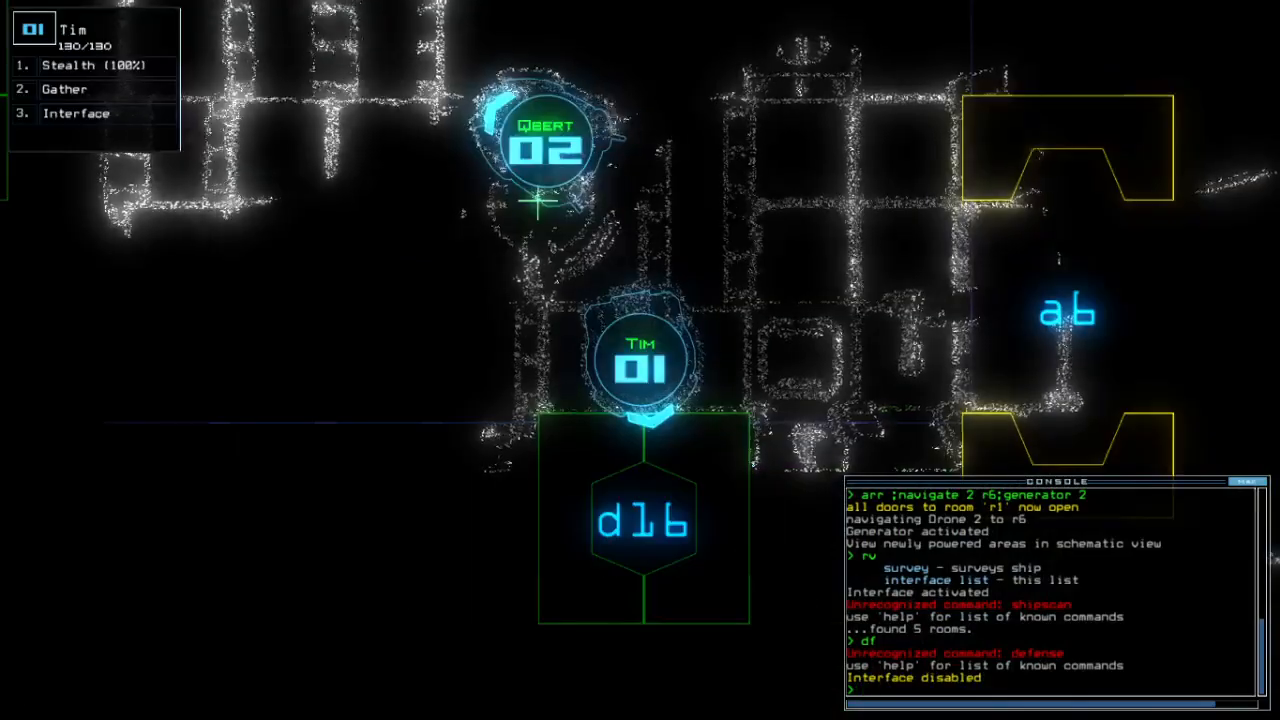
Re-cloak Tim, open door d16, then order door d9 opened
text(std16)
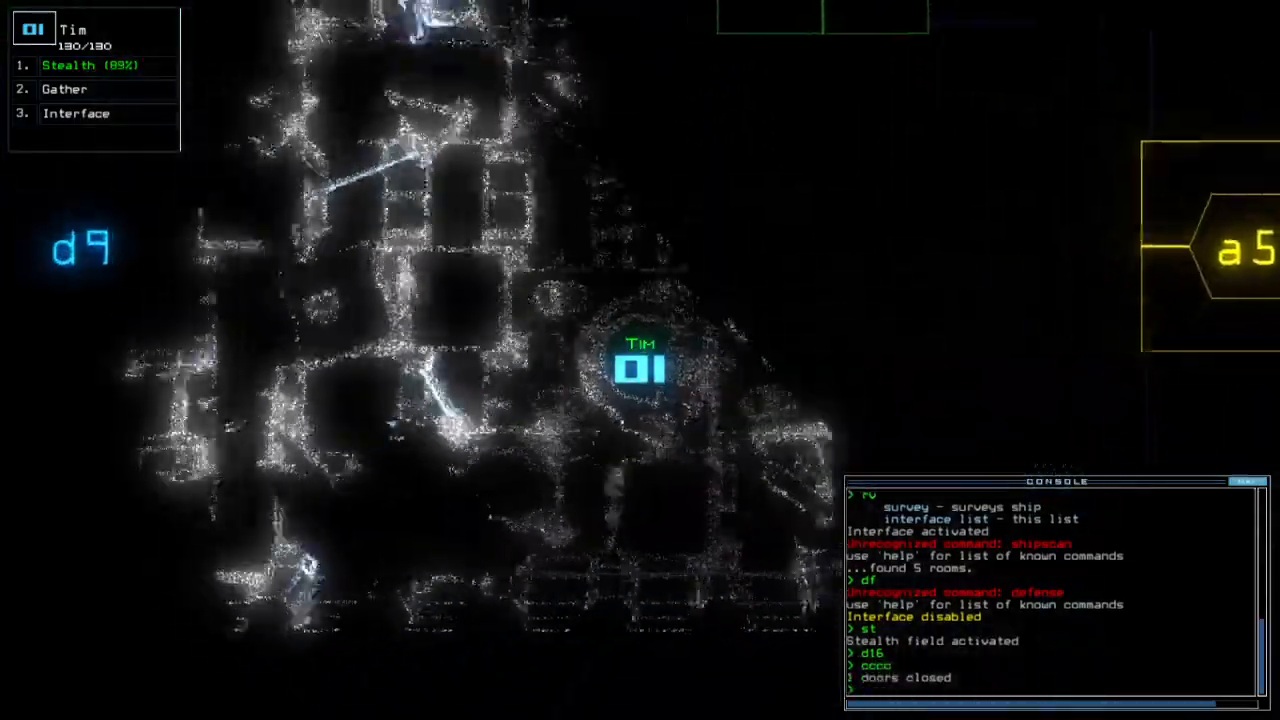
text(d9)
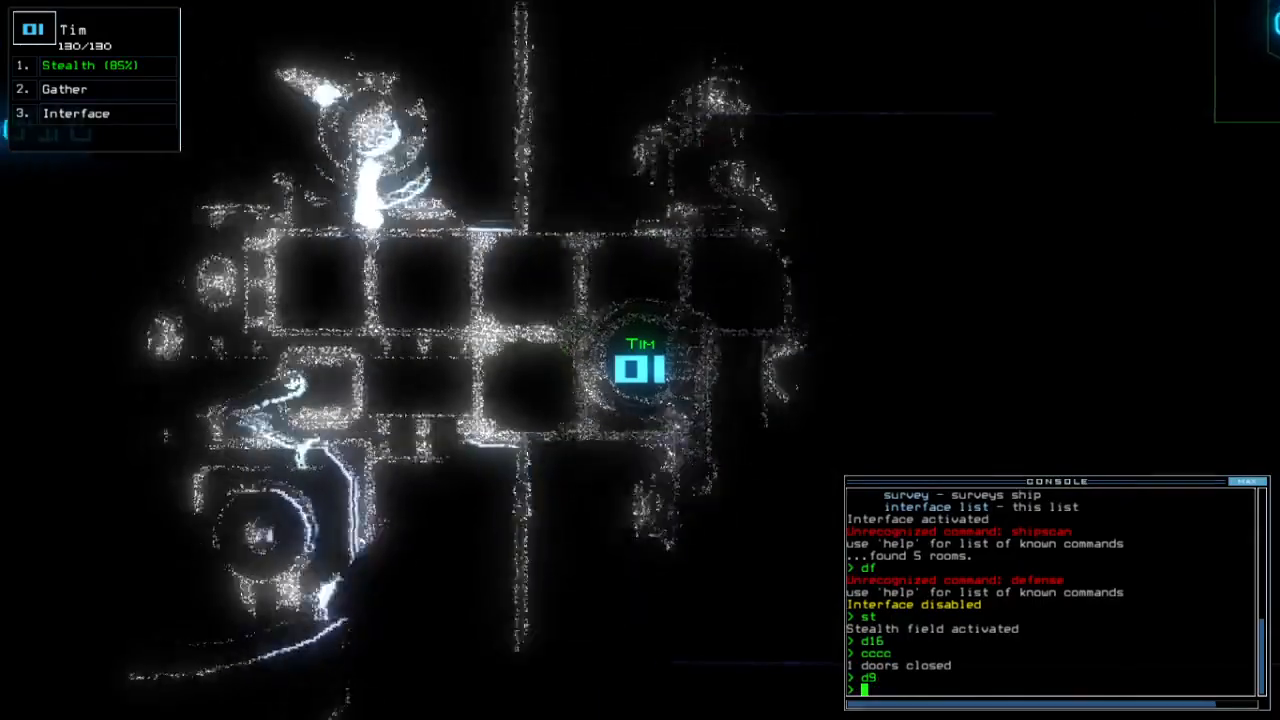